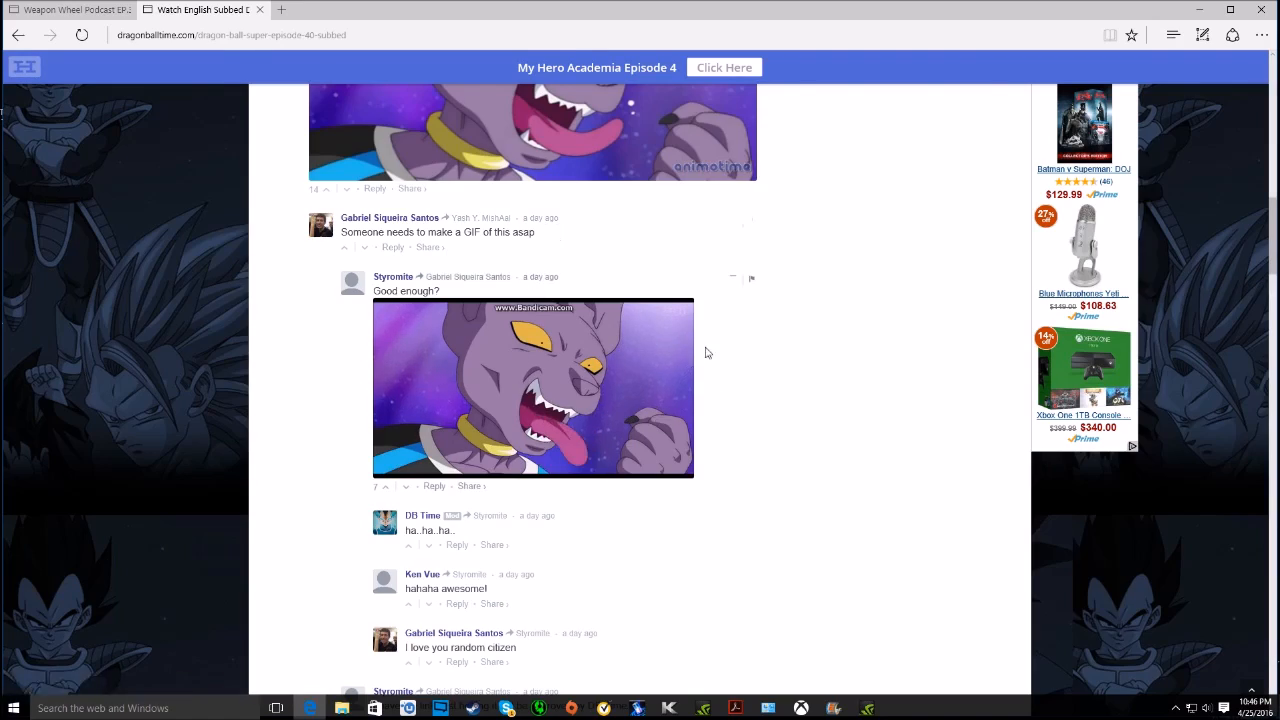
scroll(up, 3)
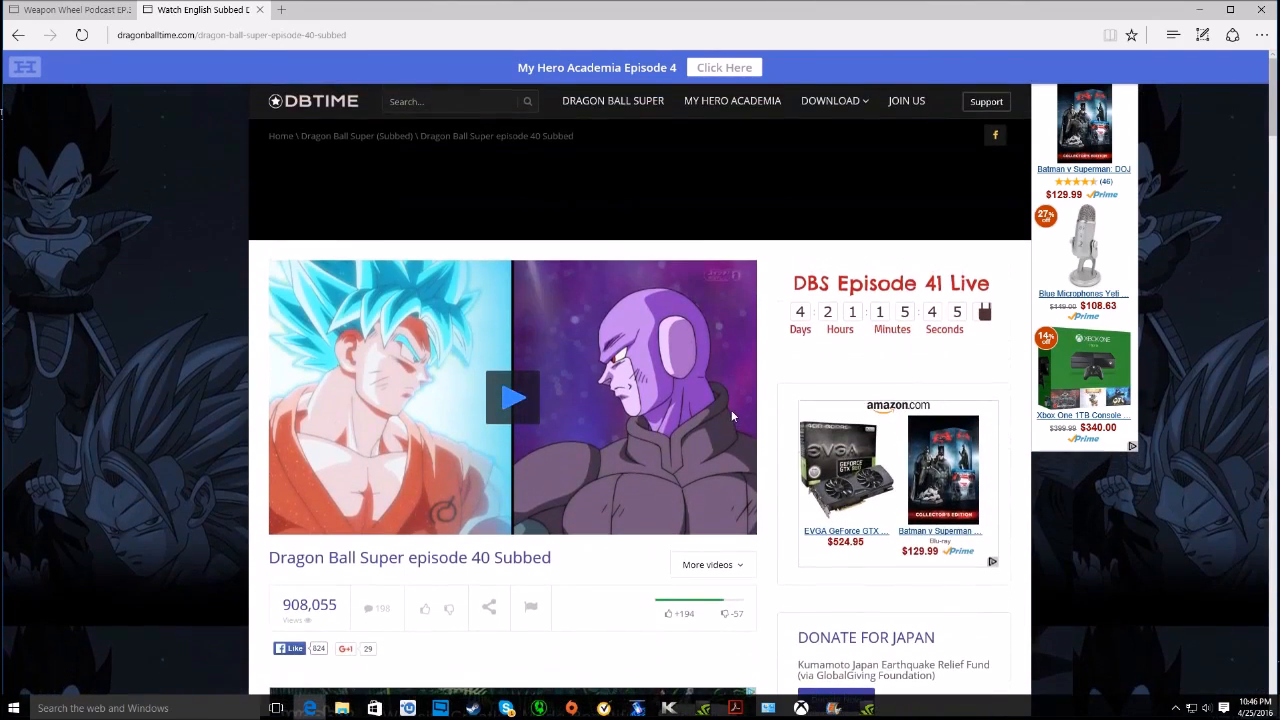
mouse_move(678, 542)
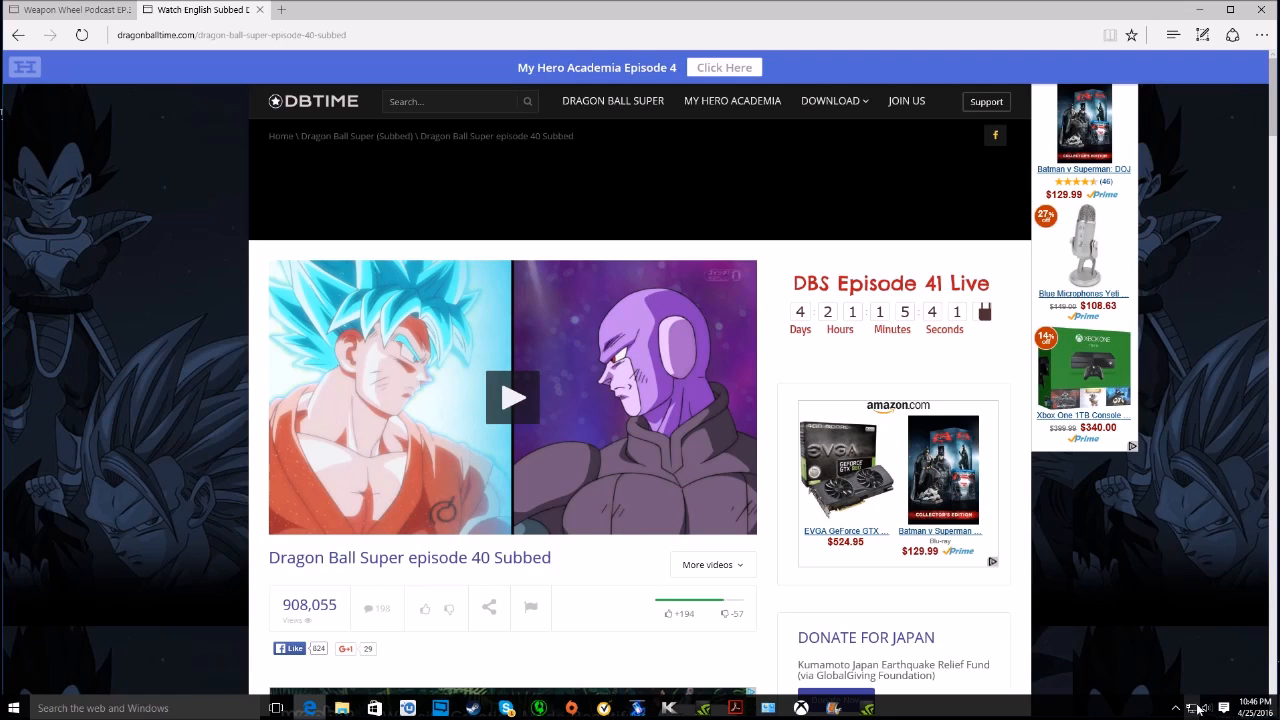
mouse_move(531, 483)
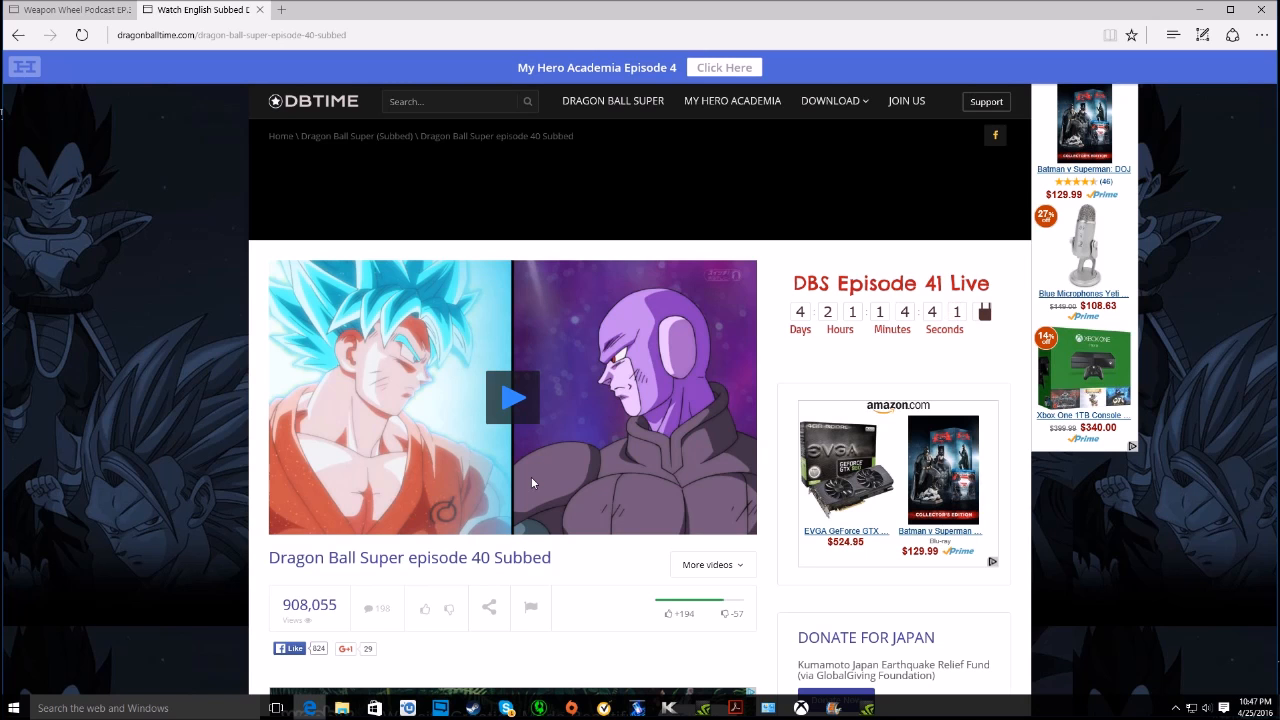
scroll(down, 3)
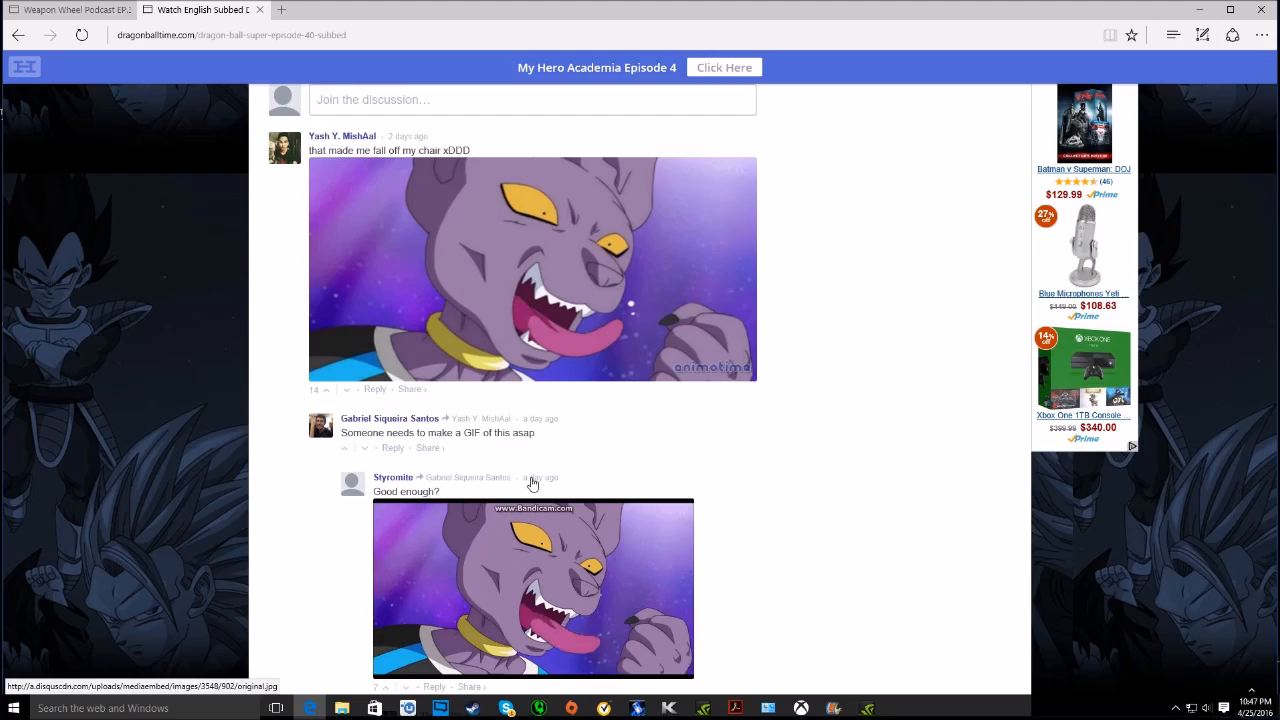
scroll(down, 3)
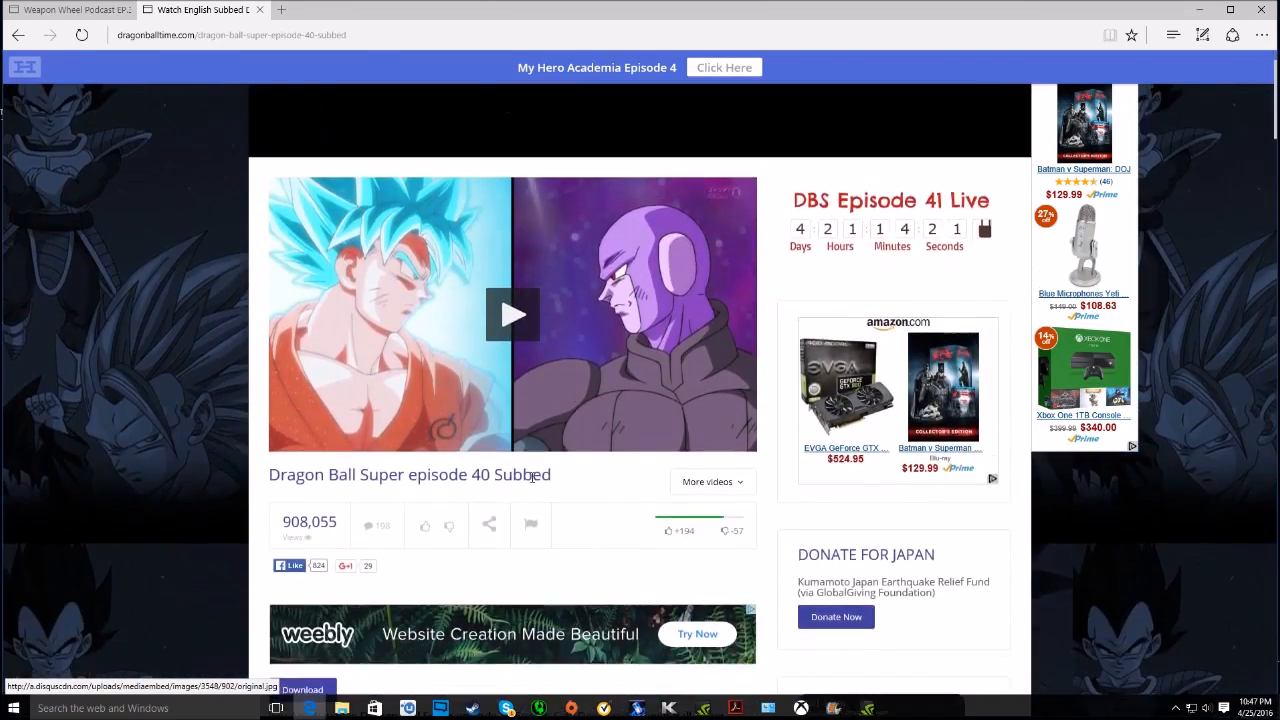
scroll(down, 3)
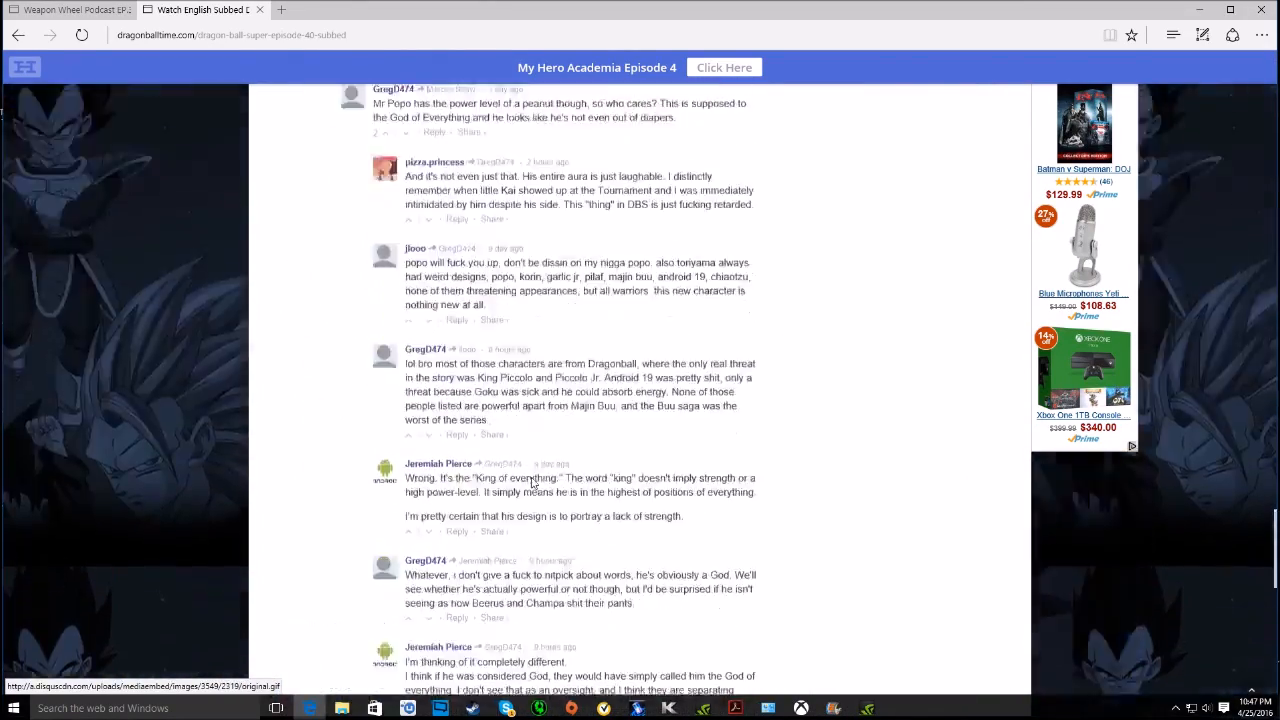
scroll(up, 3)
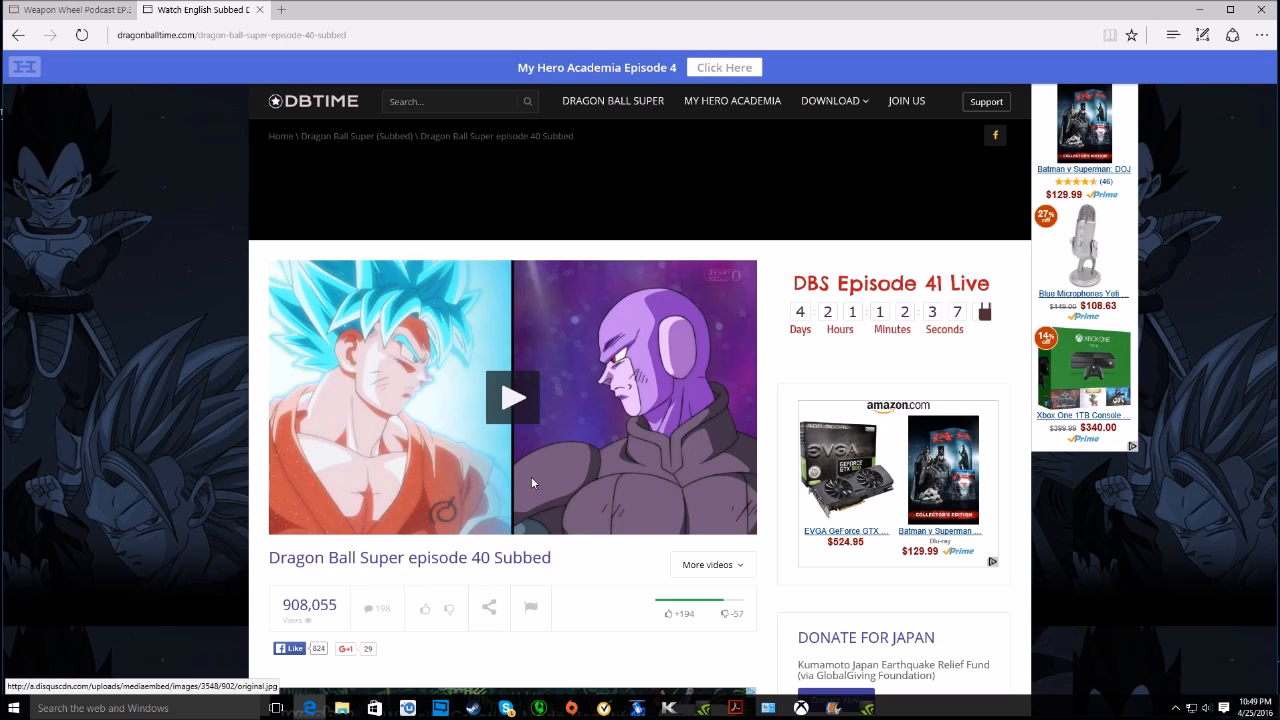
mouse_move(593, 486)
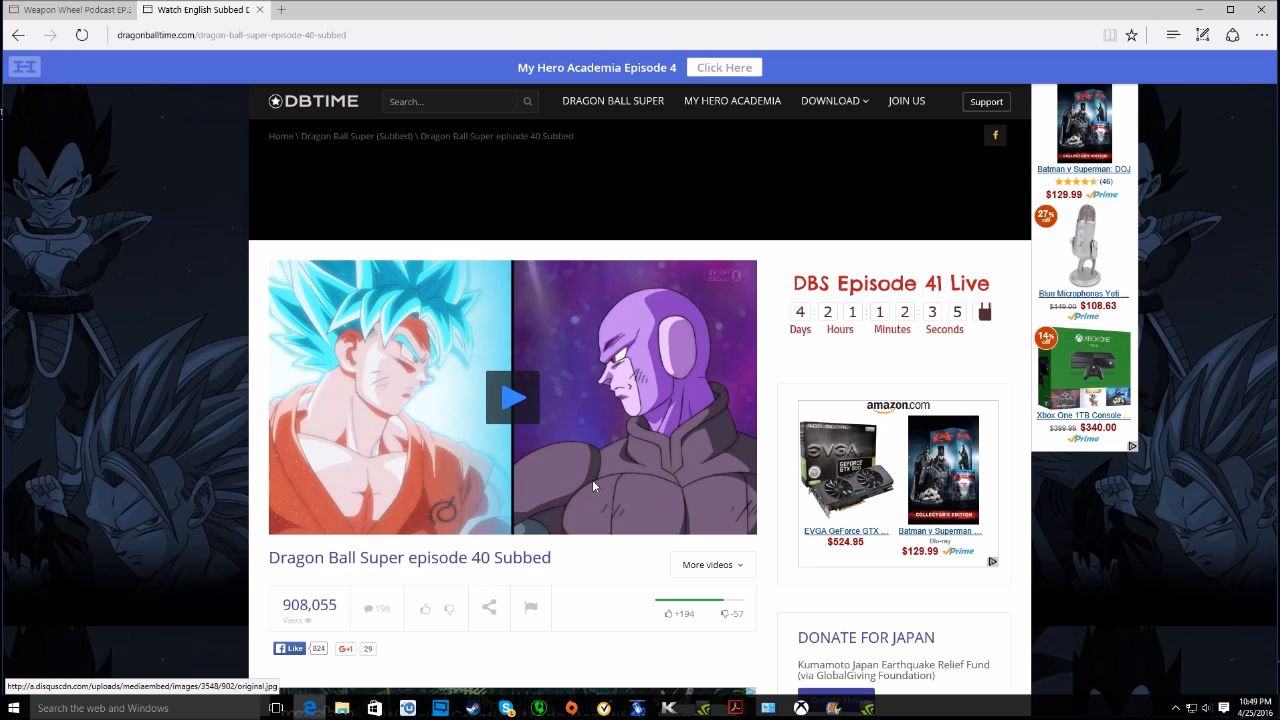